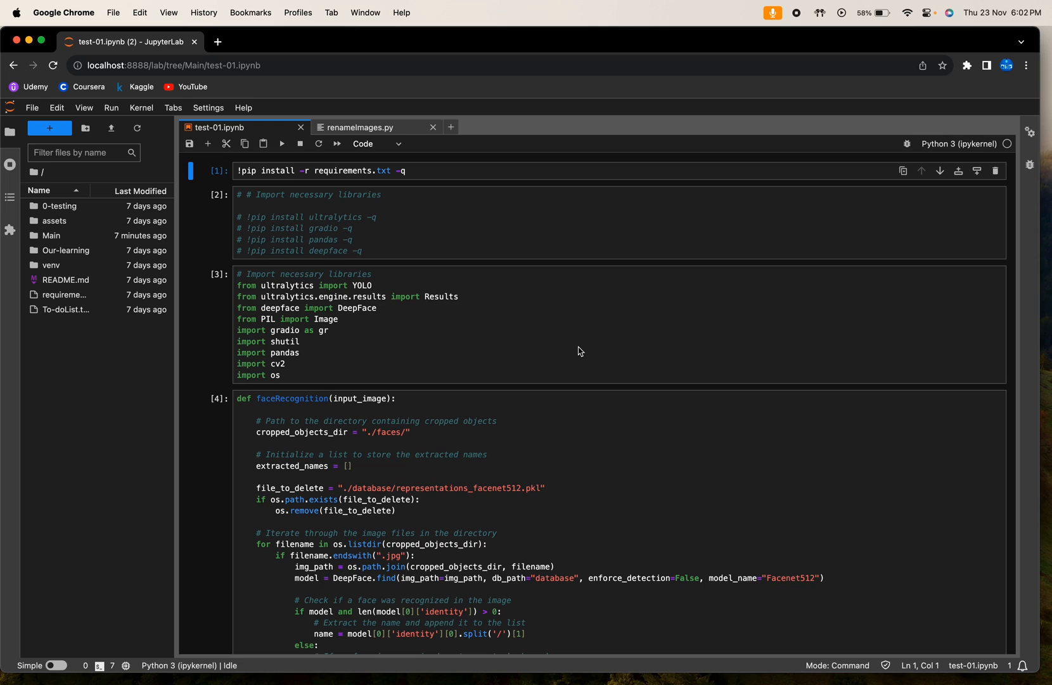
mouse_move(69, 235)
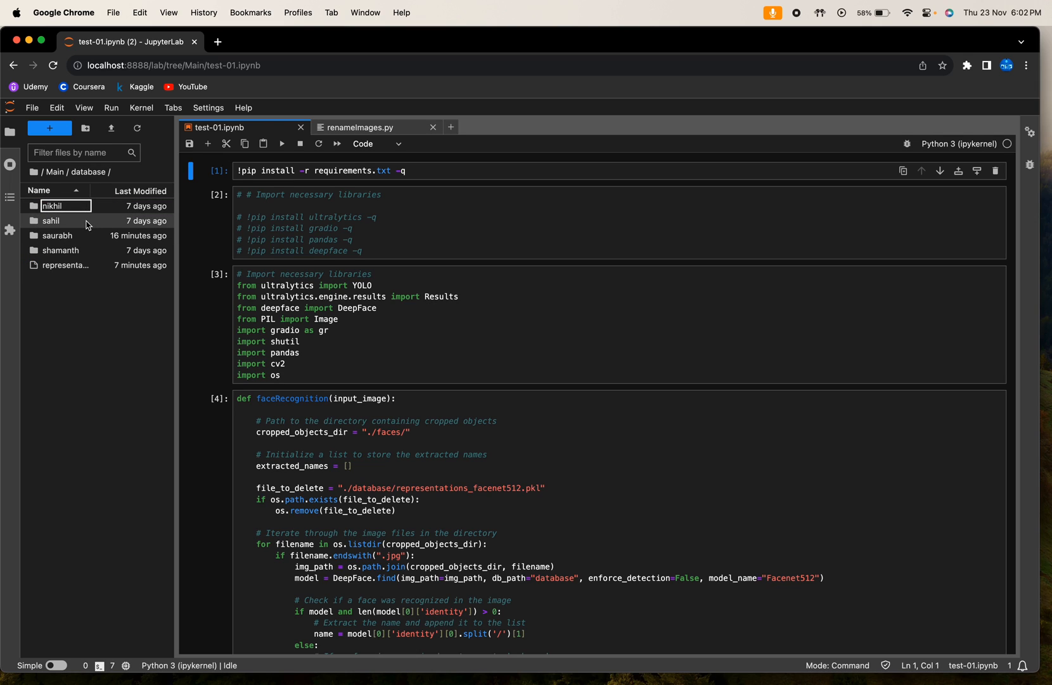
Open the sahil folder inside database to list its seven JPG face images.
double_click(50, 220)
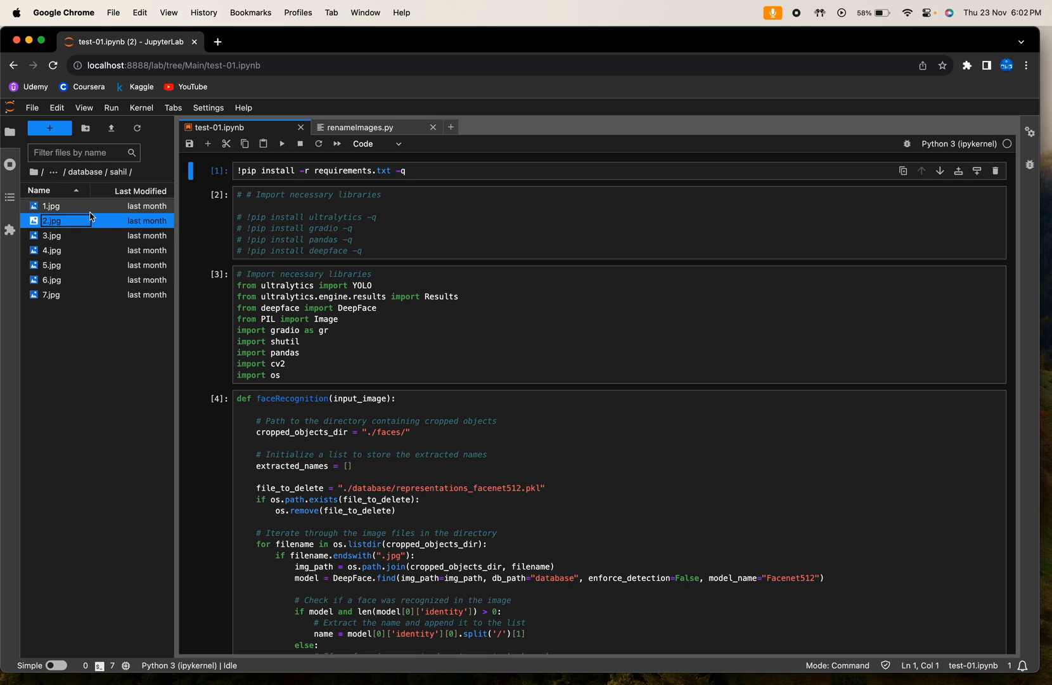
Review the renameImages.py script, then return to the test-01.ipynb notebook.
click(358, 127)
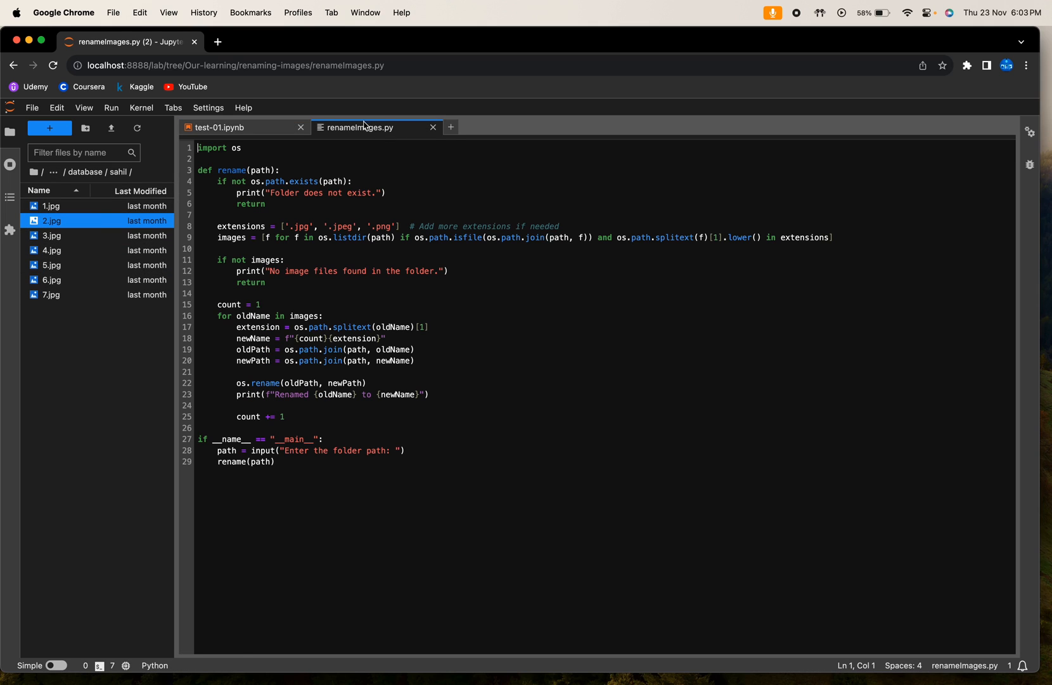
mouse_move(405, 308)
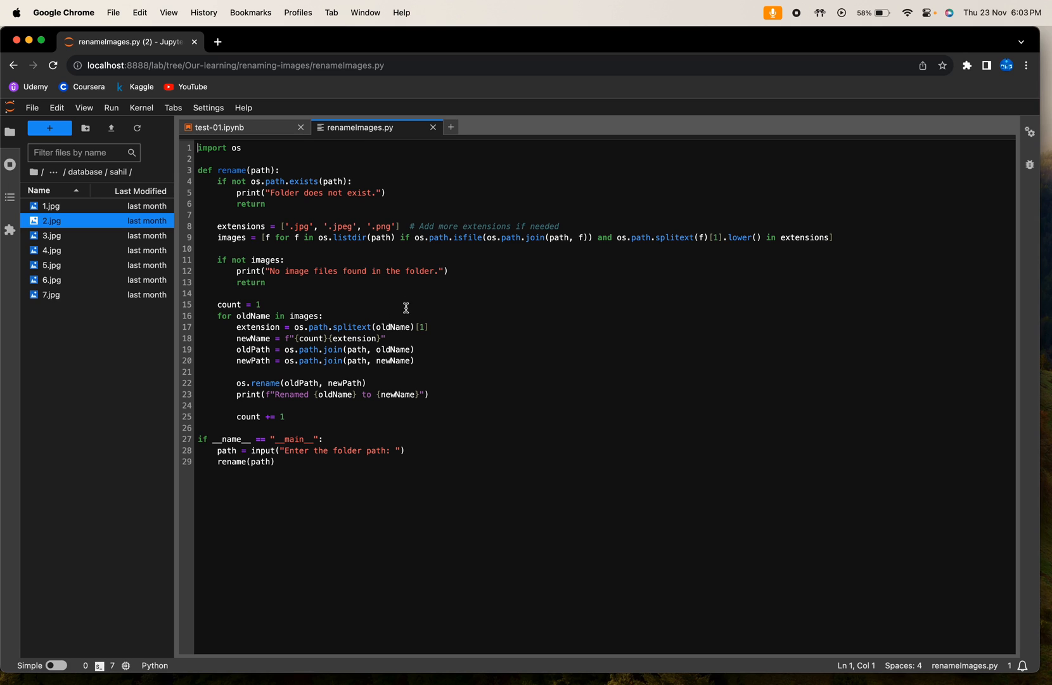
click(244, 127)
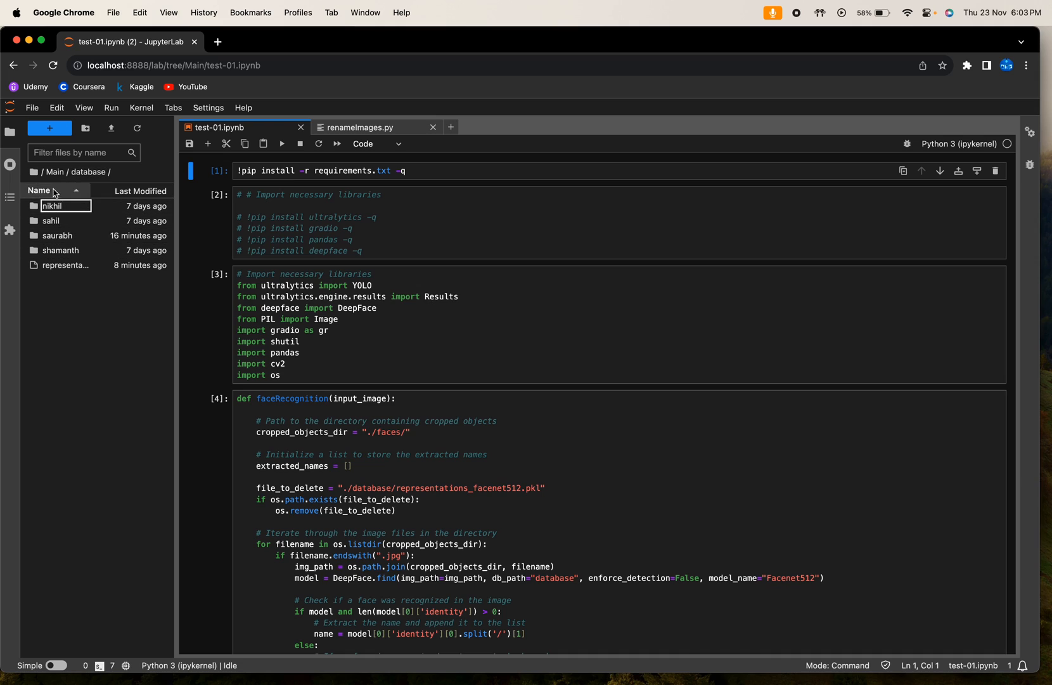
Run all cells of the face recognition notebook so the kernel starts executing.
click(34, 172)
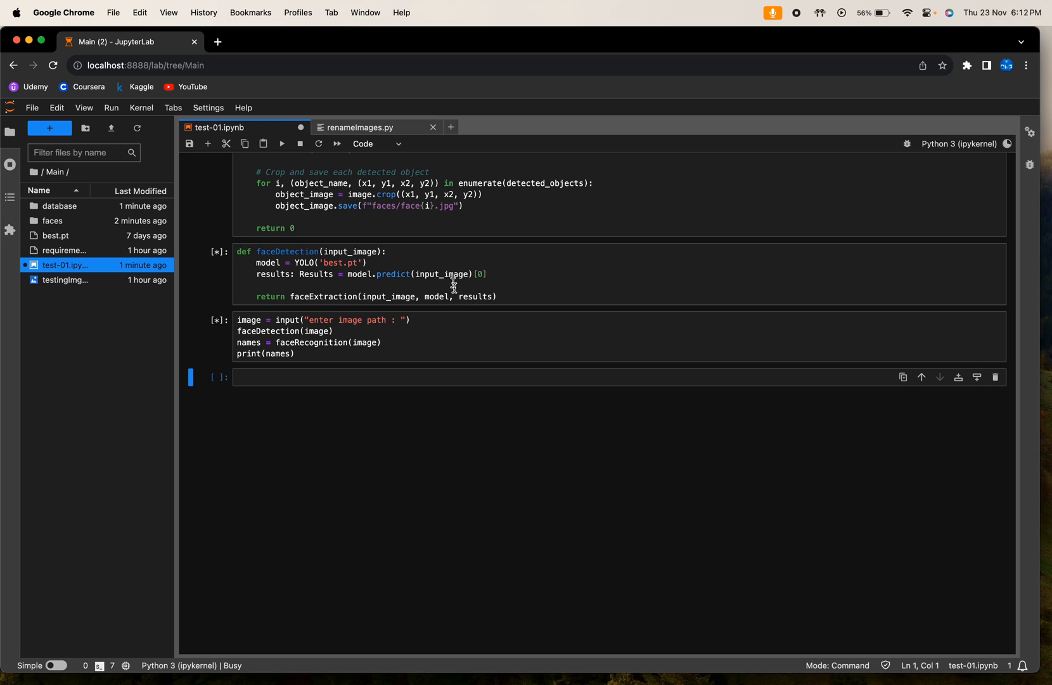
mouse_move(128, 281)
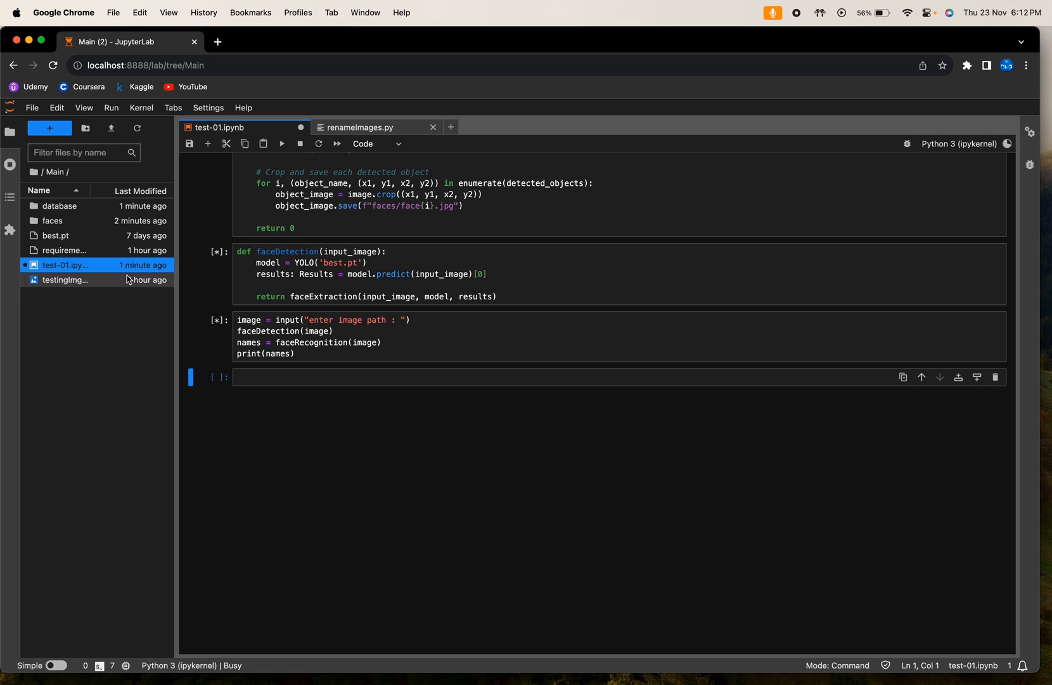
Submit testingImg.jpeg as the image path to get the recognised names list.
text(testingImg.jpeg)
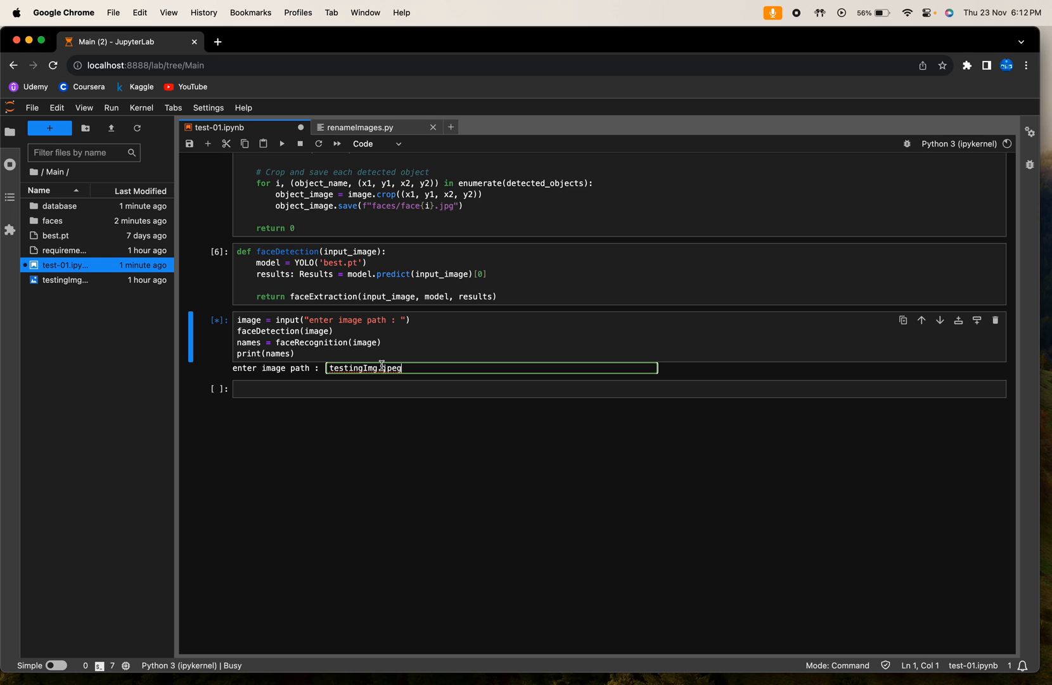
key(Return)
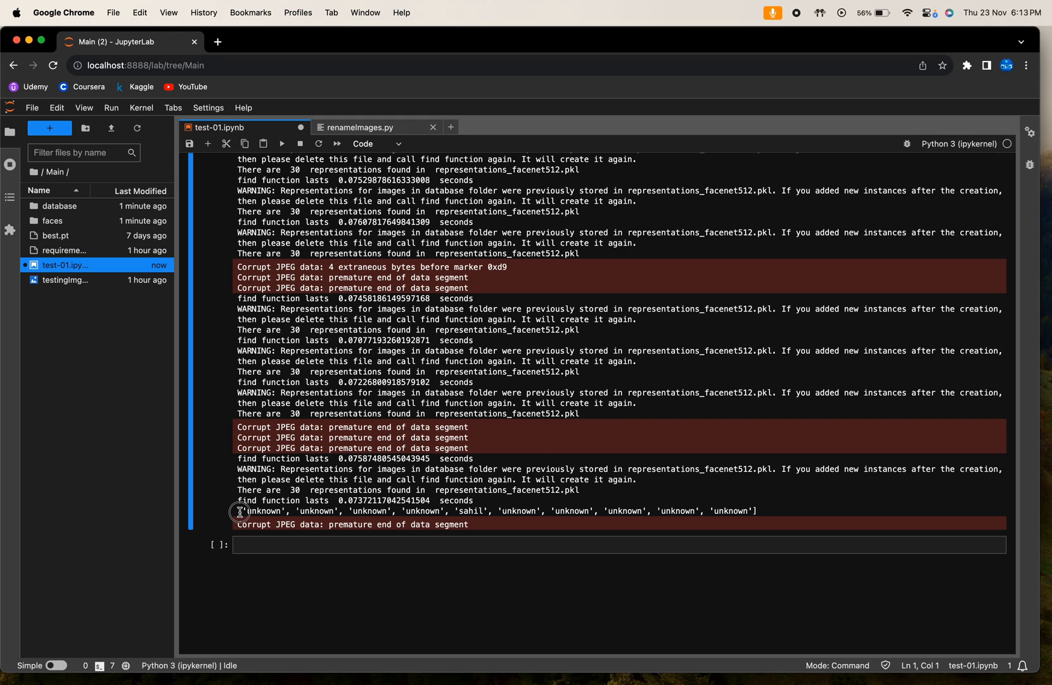
mouse_move(763, 510)
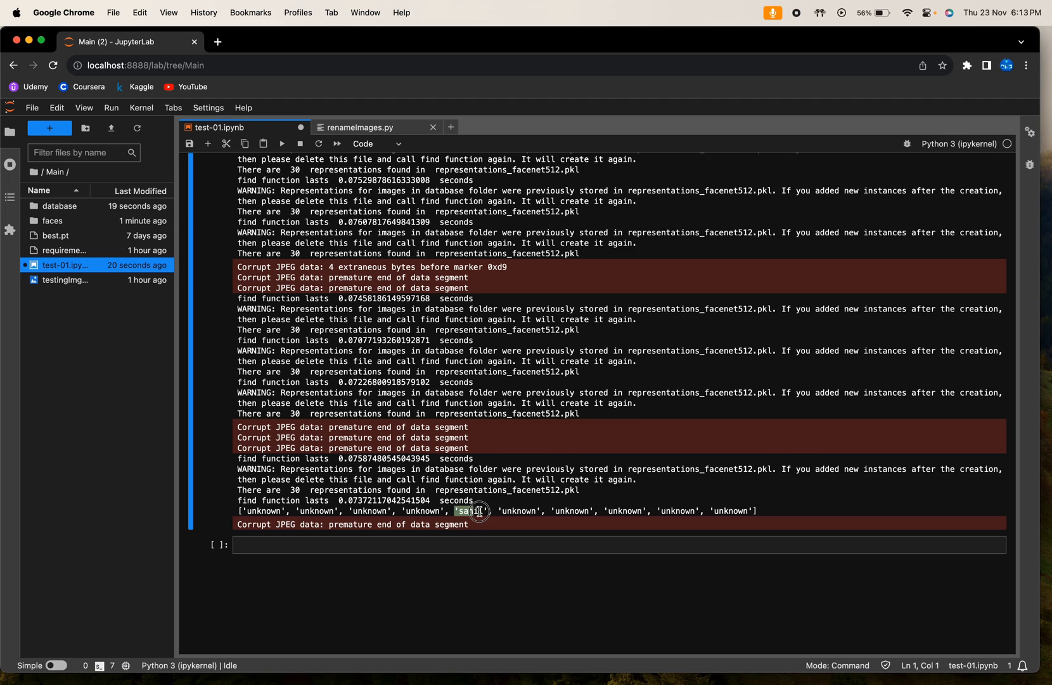
click(507, 544)
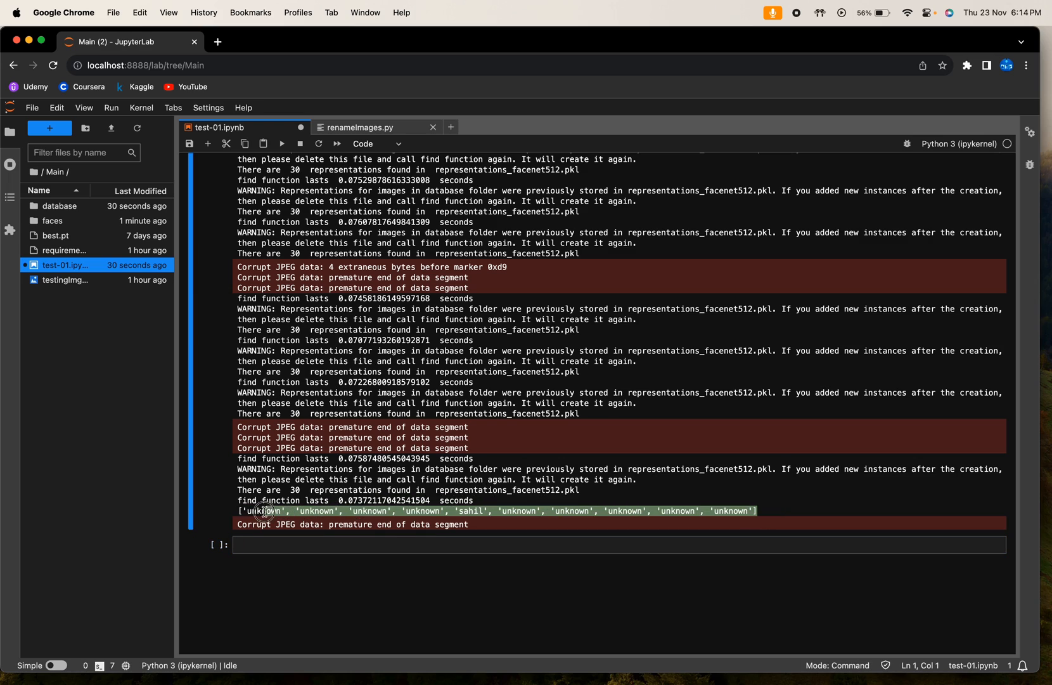
mouse_move(488, 488)
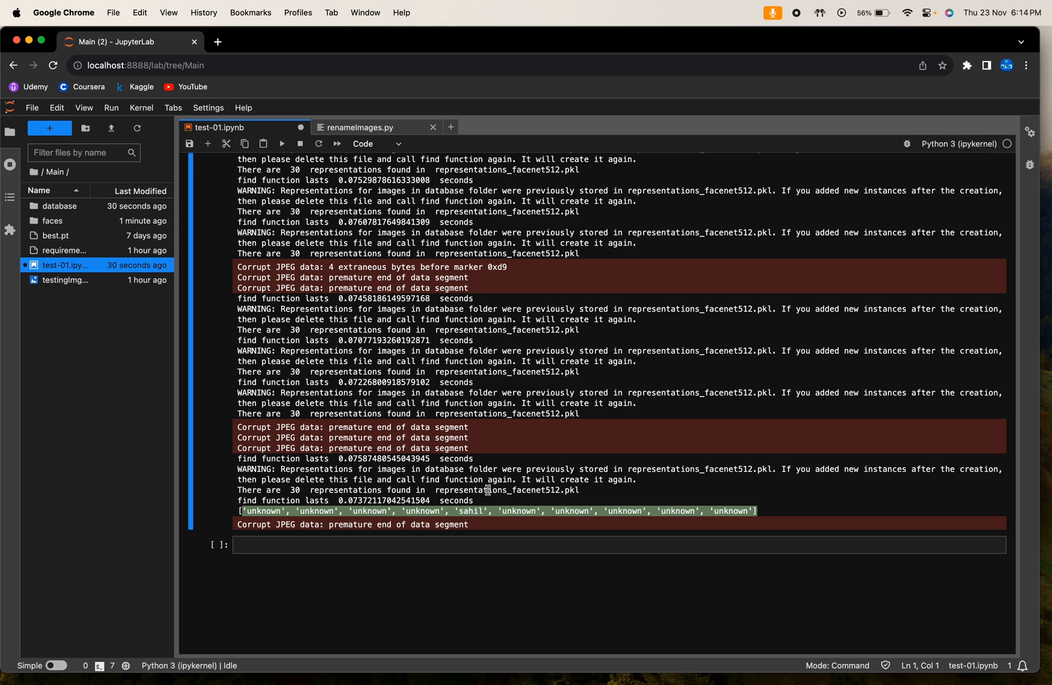
scroll(up, 3)
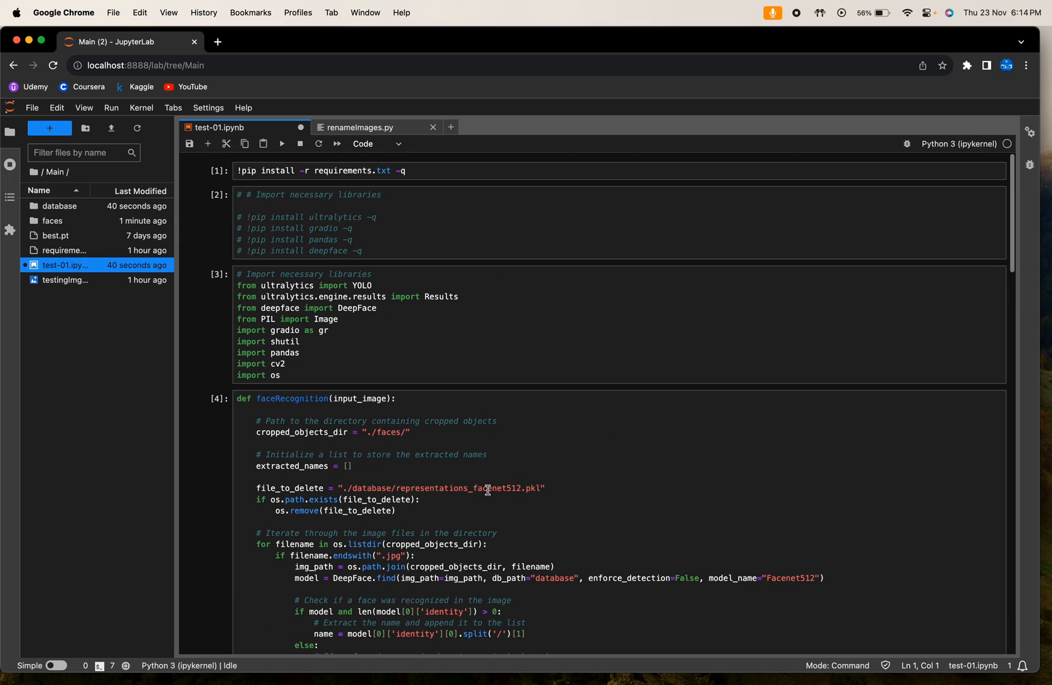